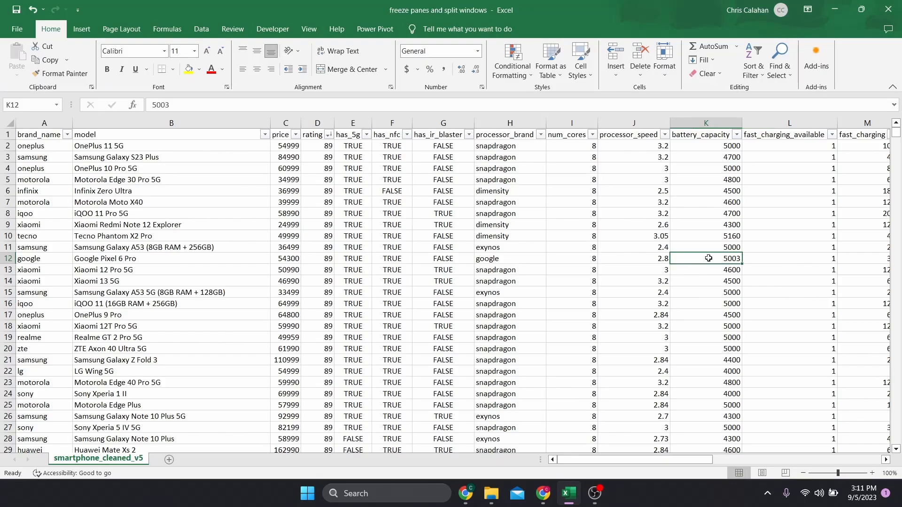
{"action": "mouse_move", "coordinate": [791, 264]}
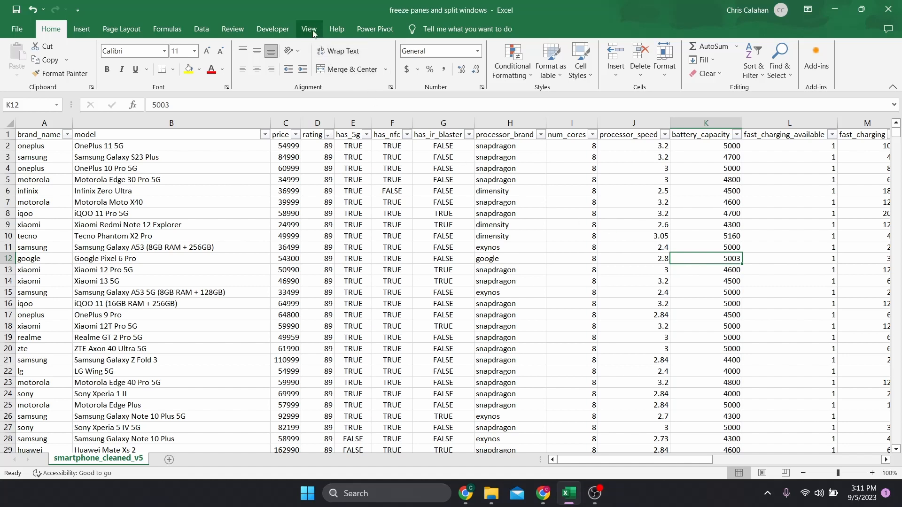
Step: Switch the ribbon to the View commands for the smartphone sheet
{"action": "left_click", "coordinate": [309, 29]}
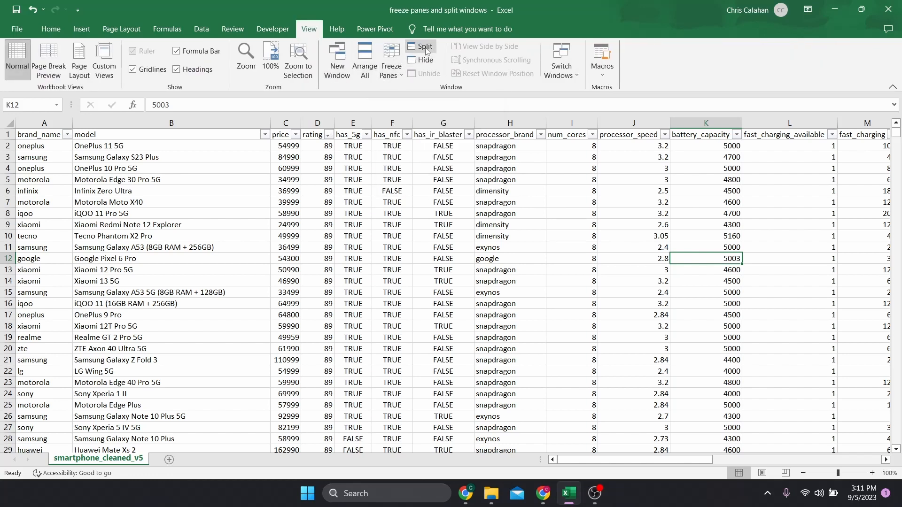
{"action": "mouse_move", "coordinate": [424, 47]}
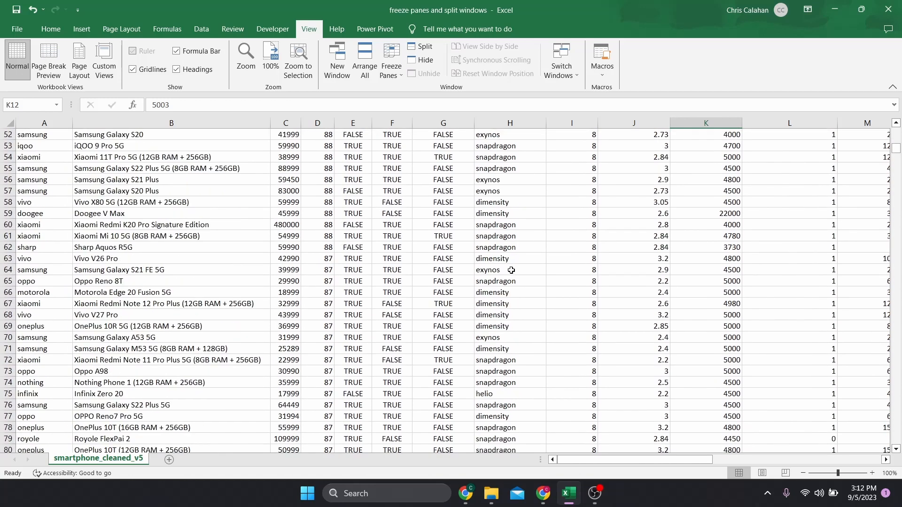
{"action": "scroll", "scroll_direction": "down", "scroll_amount": 3}
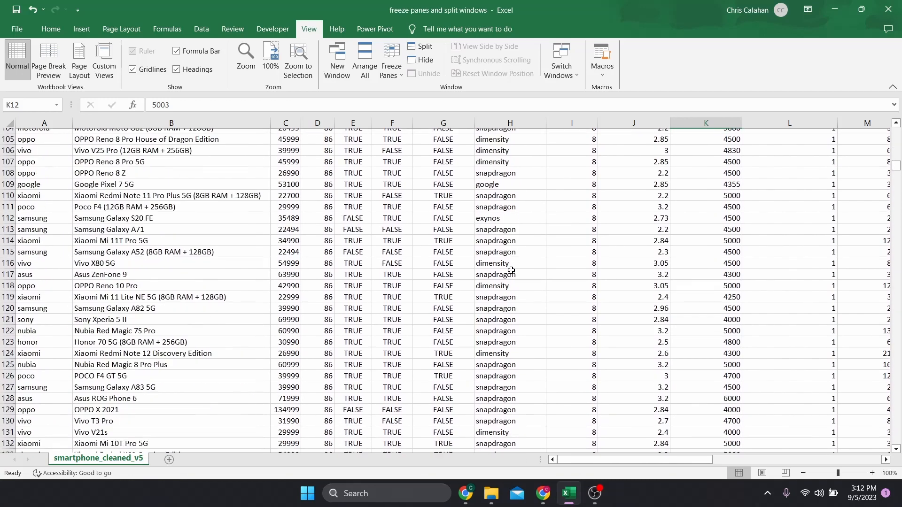
{"action": "scroll", "scroll_direction": "up", "scroll_amount": 3}
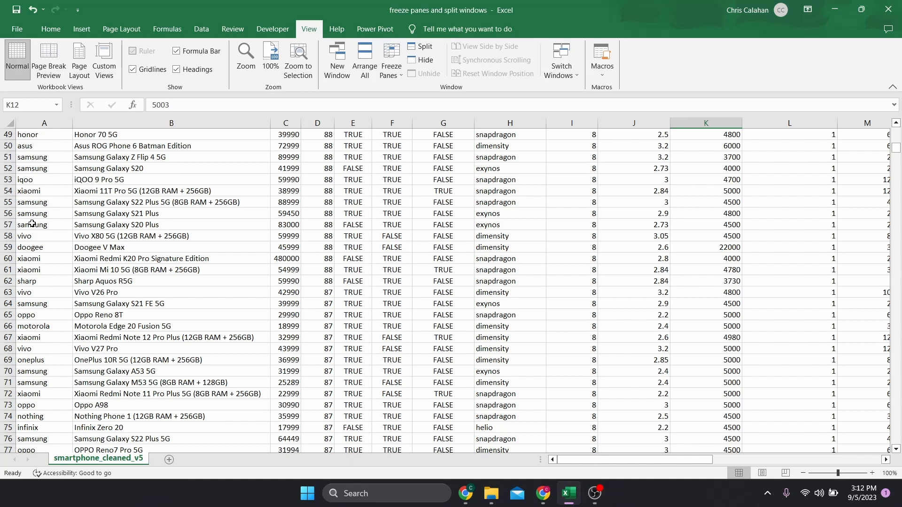
{"action": "left_click", "coordinate": [390, 60]}
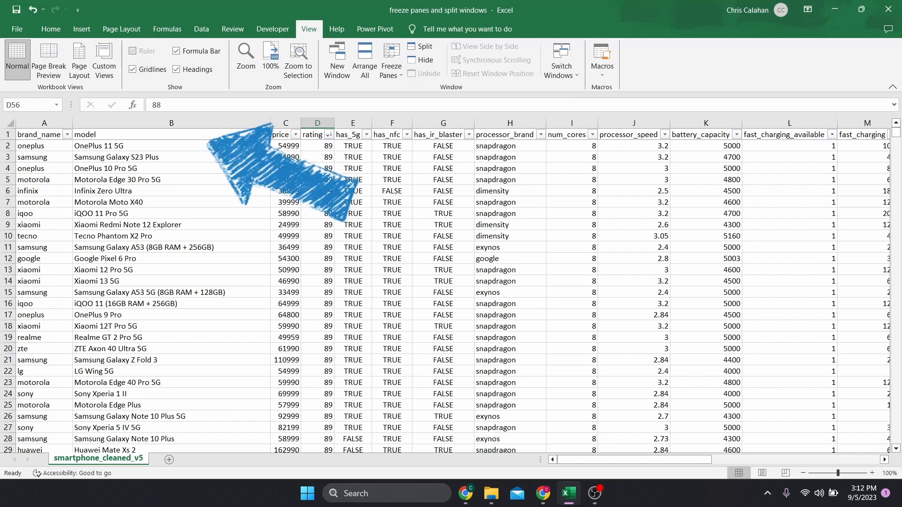
{"action": "scroll", "scroll_direction": "down", "scroll_amount": 3}
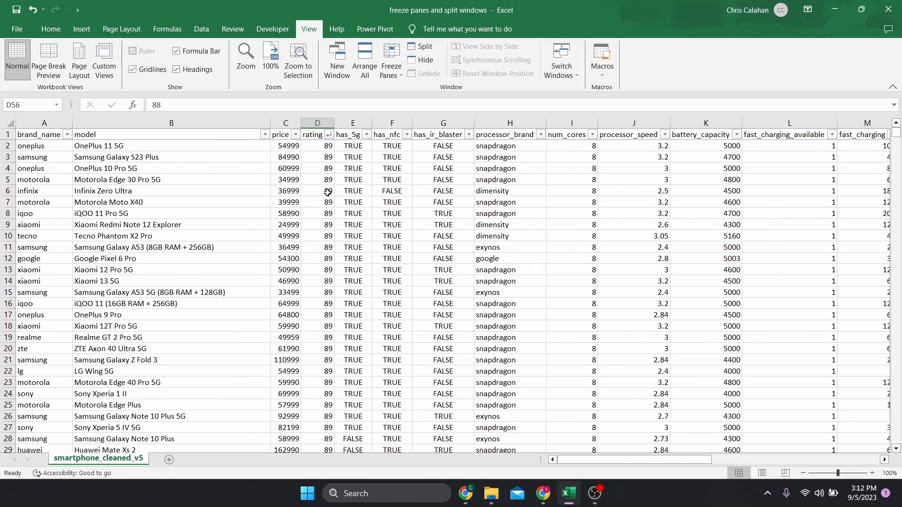
{"action": "mouse_move", "coordinate": [361, 153]}
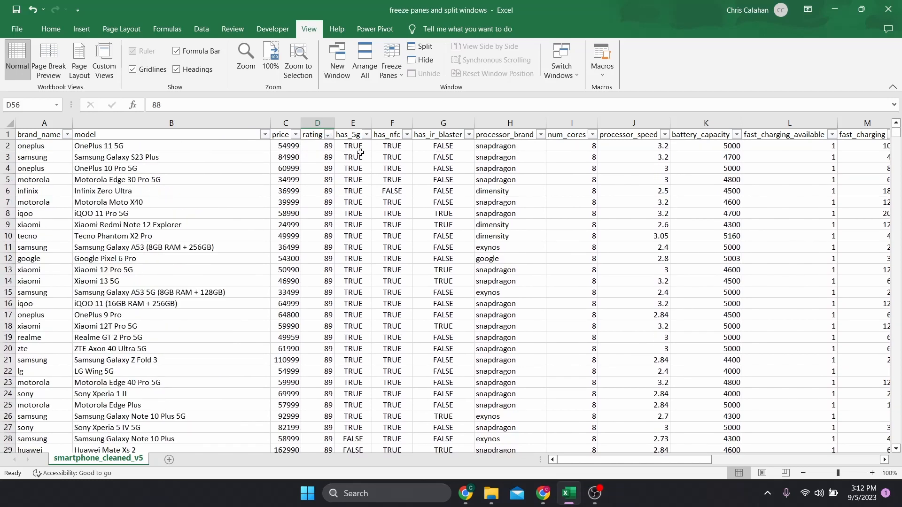
Step: Unfreeze all panes so every row and column scrolls freely
{"action": "left_click", "coordinate": [391, 58]}
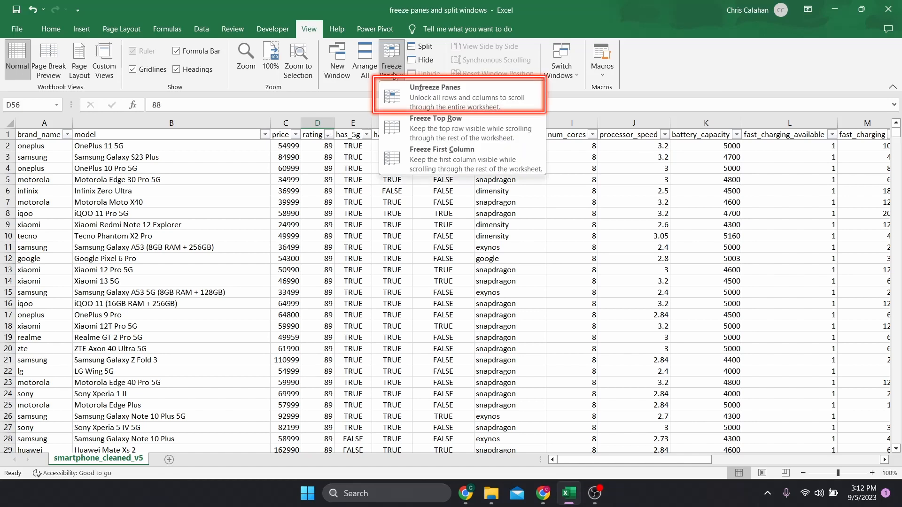
{"action": "left_click", "coordinate": [449, 96]}
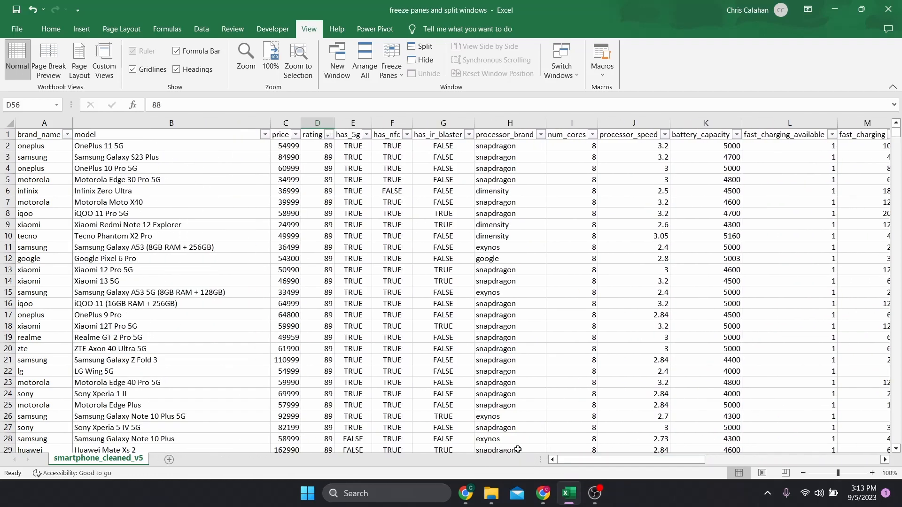
Step: Freeze the header row from cell B2 and scroll down the phone list to verify it stays visible
{"action": "scroll", "scroll_direction": "down", "scroll_amount": 3}
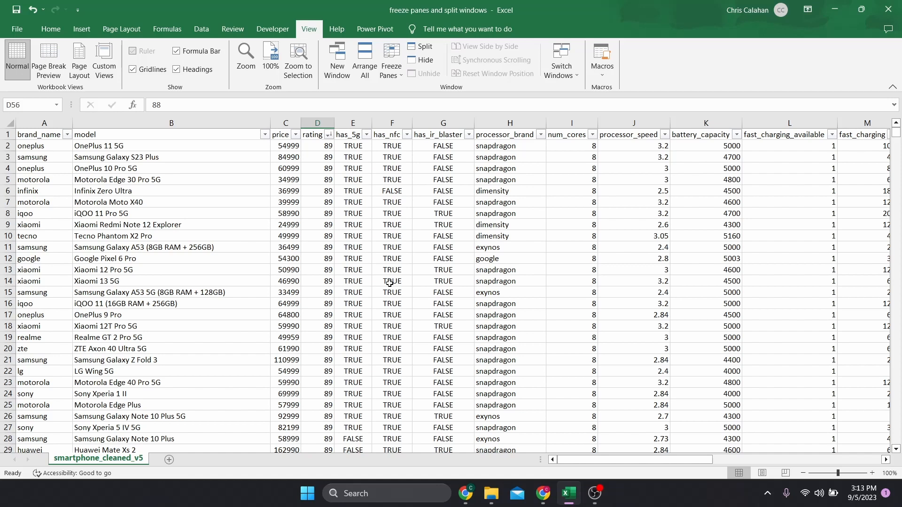
{"action": "mouse_move", "coordinate": [171, 215]}
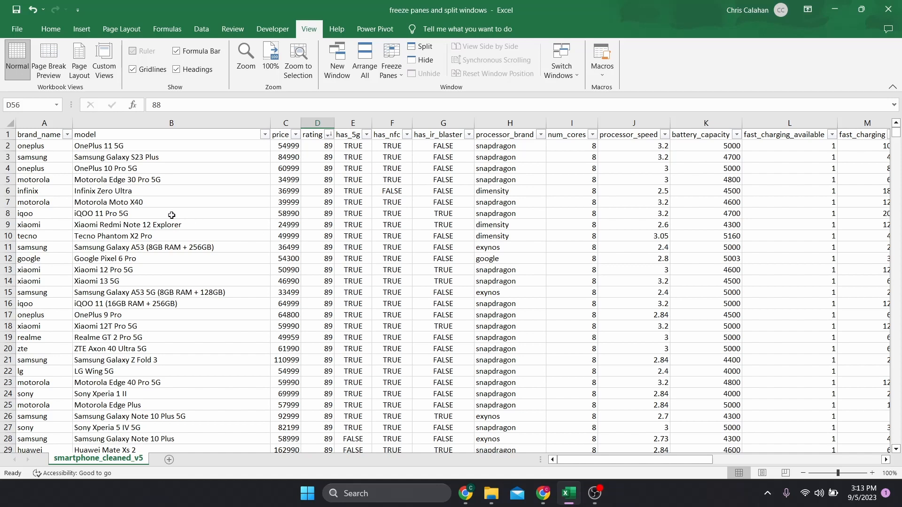
{"action": "left_click", "coordinate": [171, 146]}
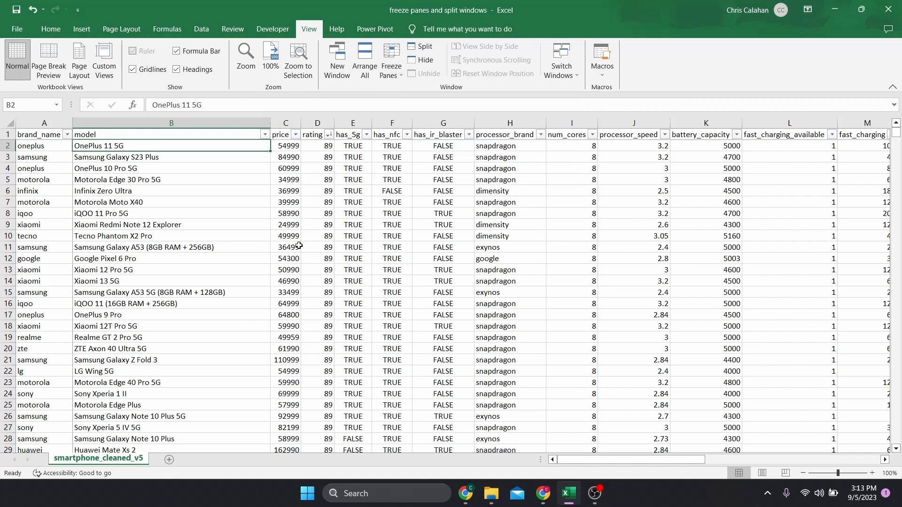
{"action": "scroll", "scroll_direction": "down", "scroll_amount": 3}
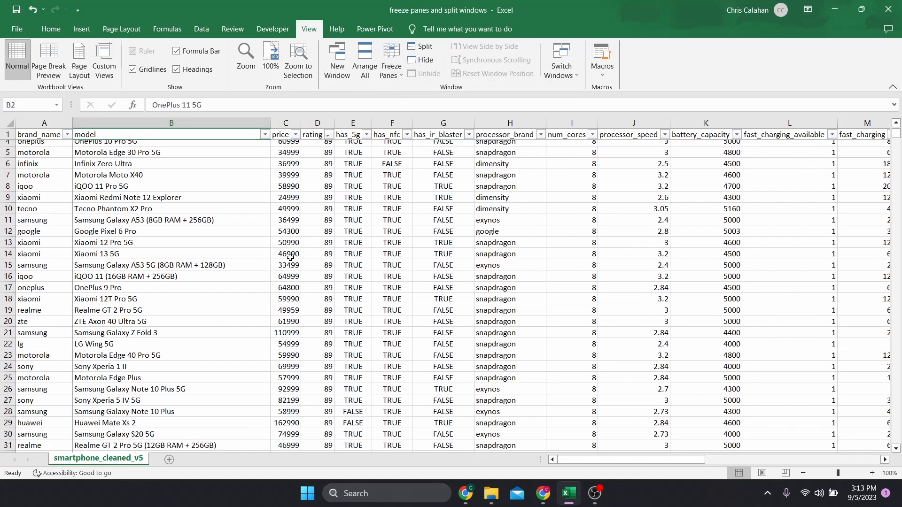
{"action": "scroll", "scroll_direction": "down", "scroll_amount": 3}
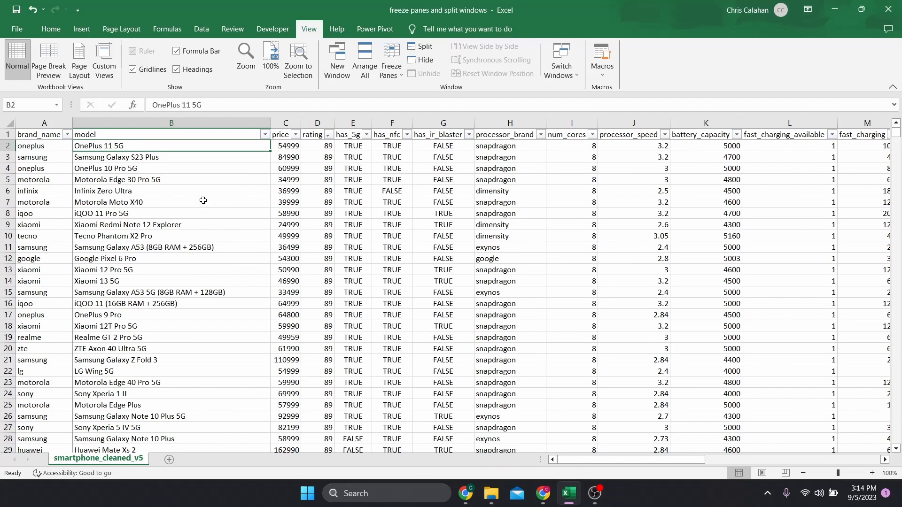
{"action": "mouse_move", "coordinate": [390, 59]}
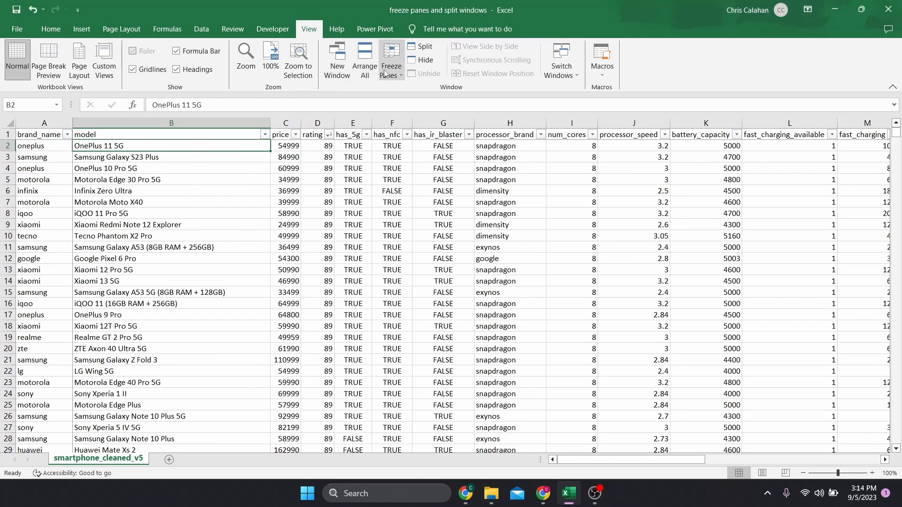
Step: Try the freeze options from cell A3, then select the whole price column C
{"action": "left_click", "coordinate": [391, 60]}
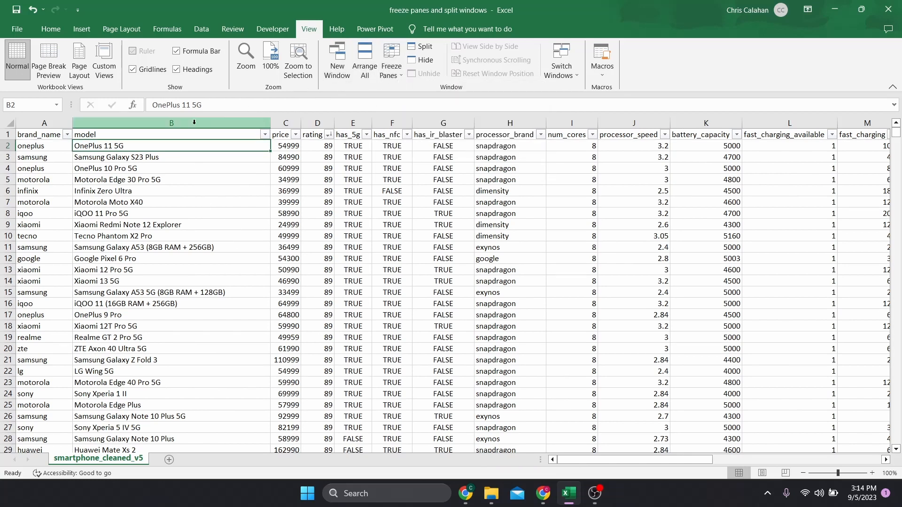
{"action": "left_click", "coordinate": [44, 157]}
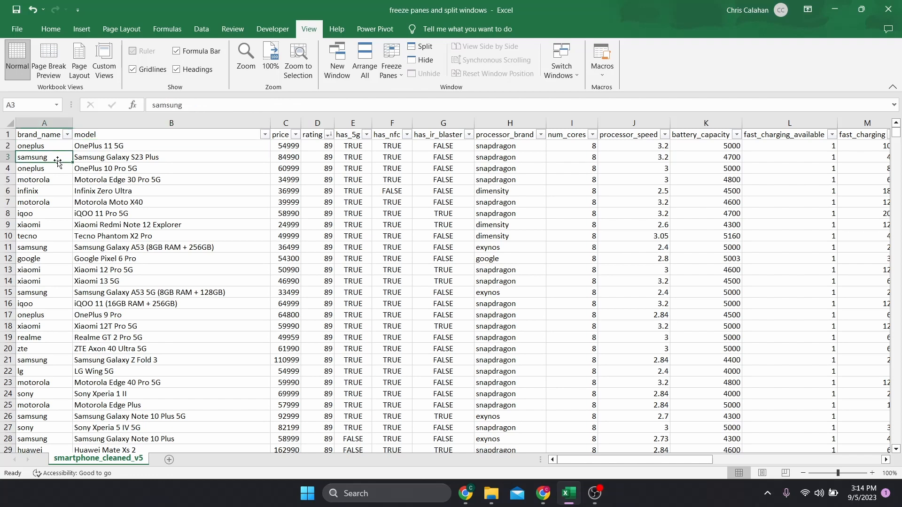
{"action": "left_click", "coordinate": [391, 59]}
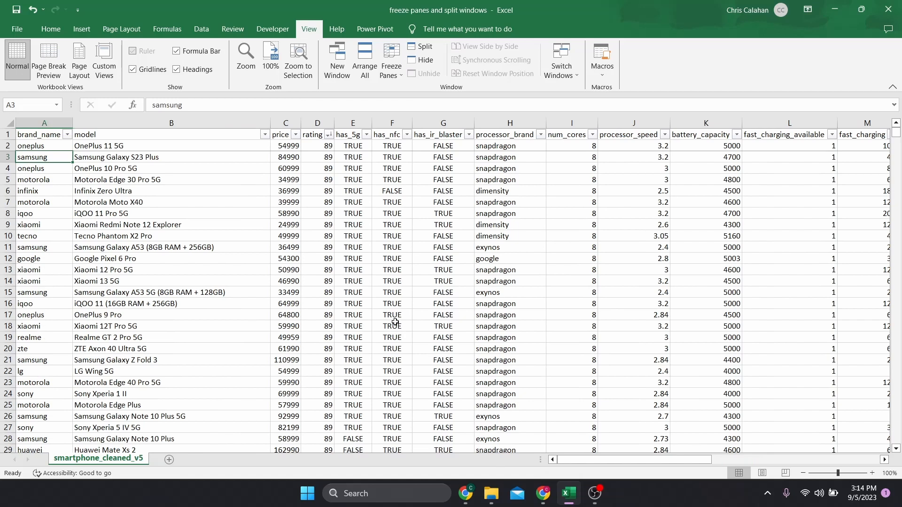
{"action": "mouse_move", "coordinate": [398, 315]}
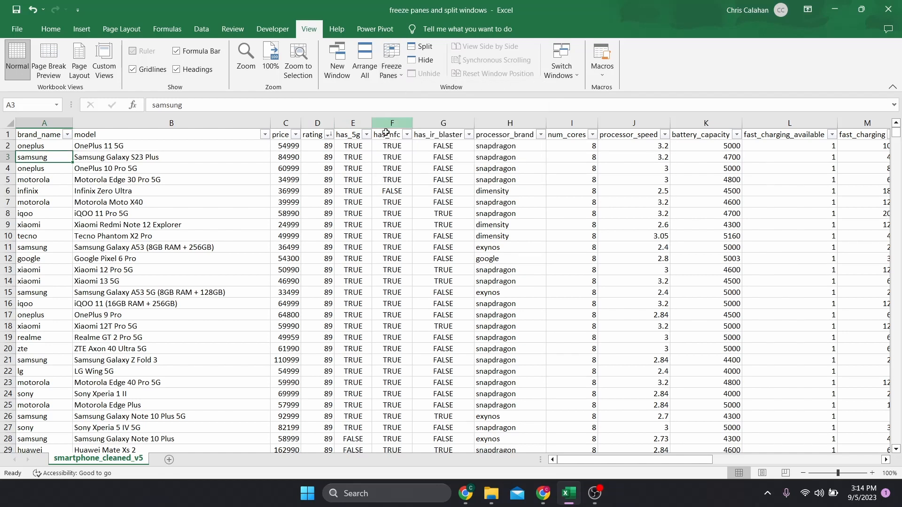
{"action": "left_click", "coordinate": [284, 122]}
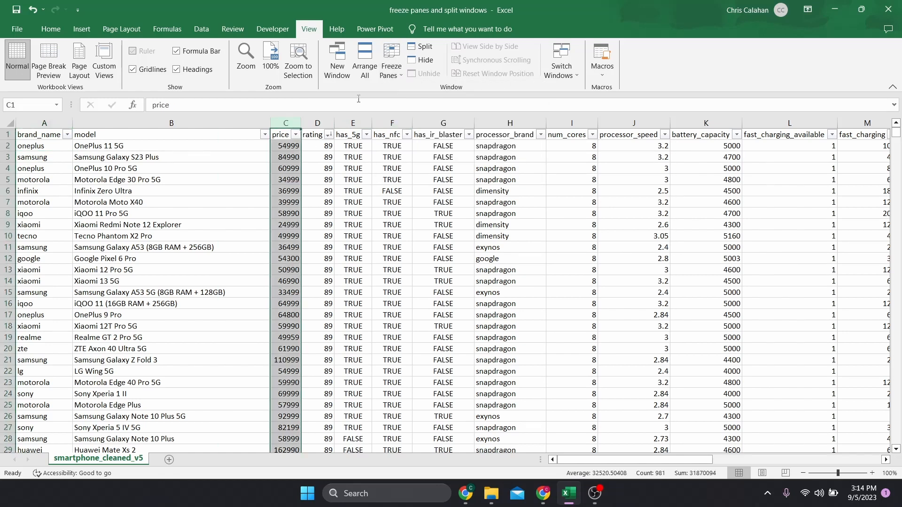
{"action": "left_click", "coordinate": [391, 59]}
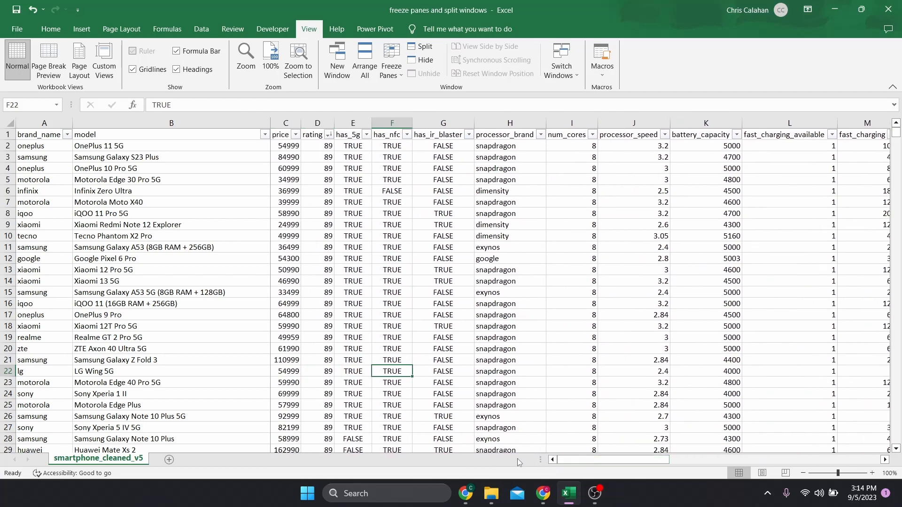
{"action": "mouse_move", "coordinate": [458, 299]}
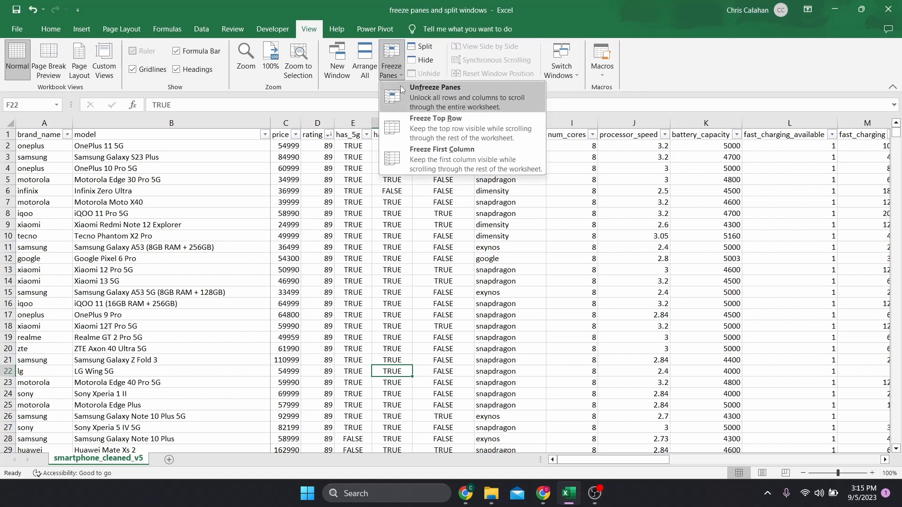
Step: Unfreeze all rows and columns and scroll to confirm the sheet moves freely
{"action": "left_click", "coordinate": [436, 87]}
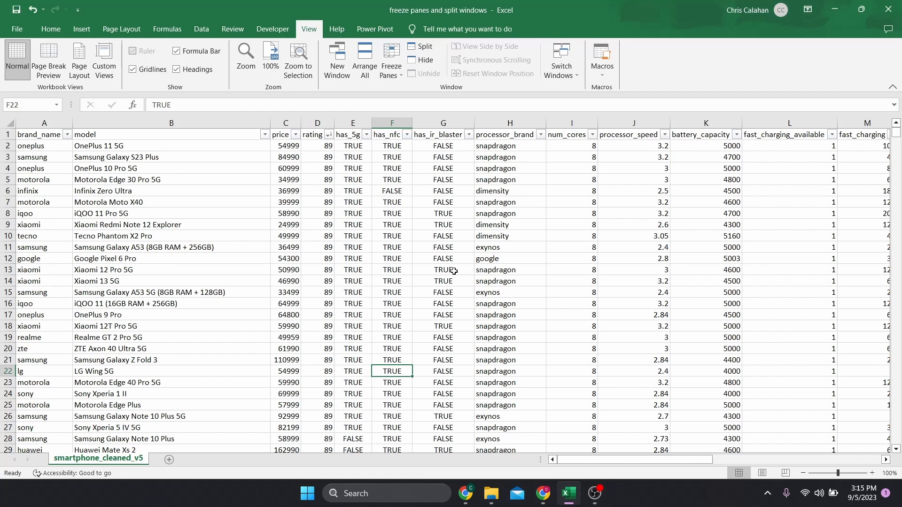
{"action": "scroll", "scroll_direction": "down", "scroll_amount": 3}
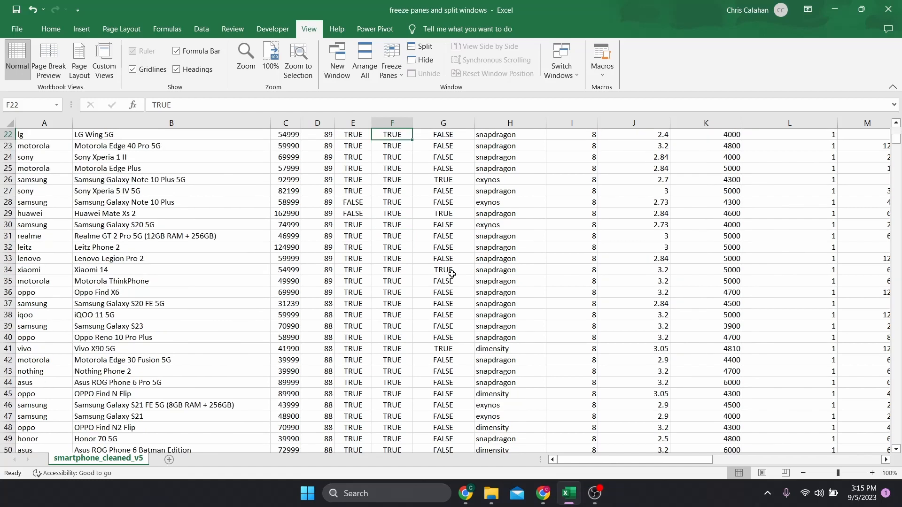
{"action": "scroll", "scroll_direction": "down", "scroll_amount": 3}
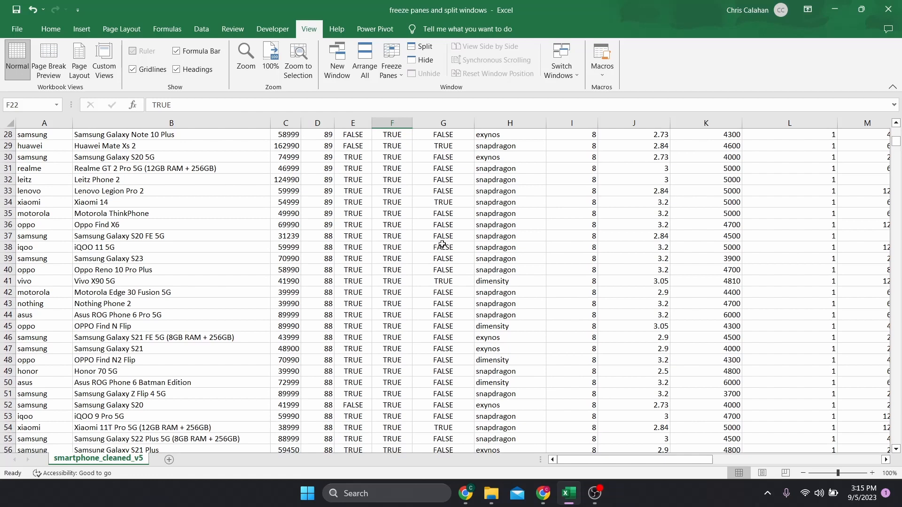
Step: Toggle Split view on and off, leaving the window undivided
{"action": "left_click", "coordinate": [421, 47]}
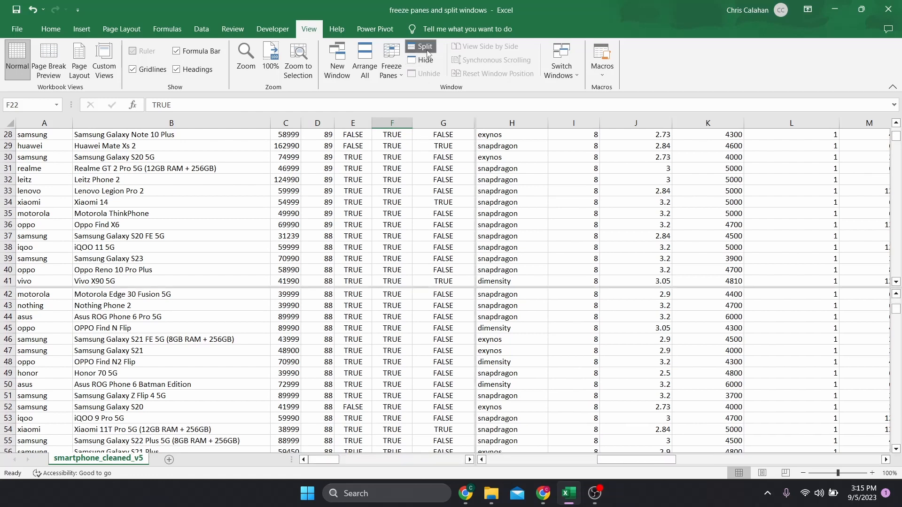
{"action": "left_click", "coordinate": [421, 47]}
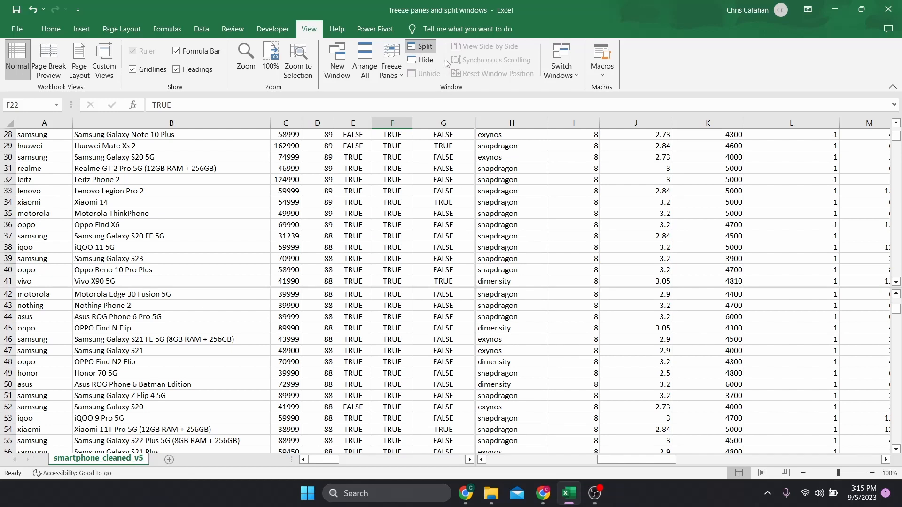
{"action": "left_click", "coordinate": [421, 46]}
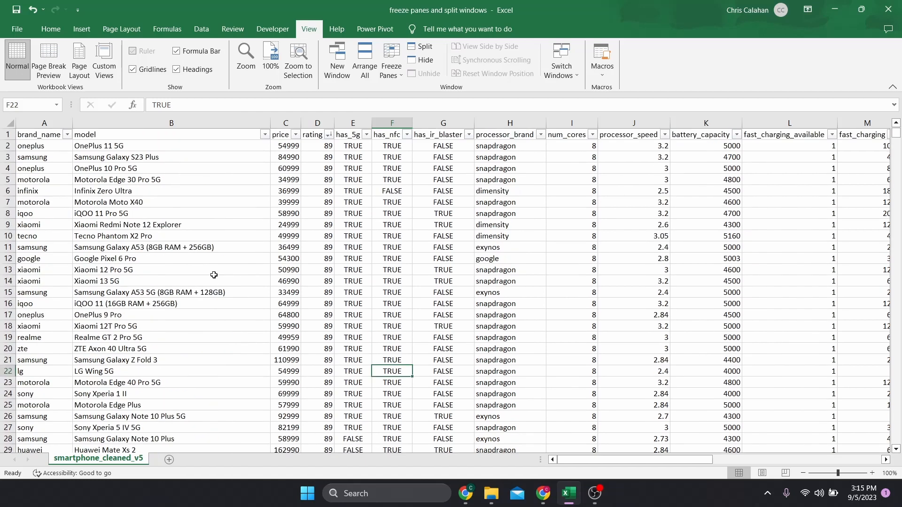
Step: Select row 55 (blackview) and split the sheet horizontally above it
{"action": "left_click", "coordinate": [66, 134]}
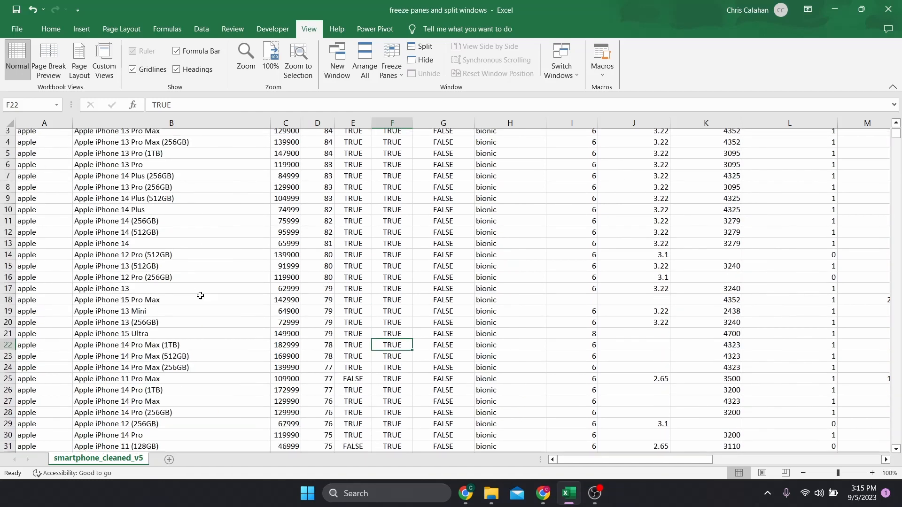
{"action": "scroll", "scroll_direction": "down", "scroll_amount": 3}
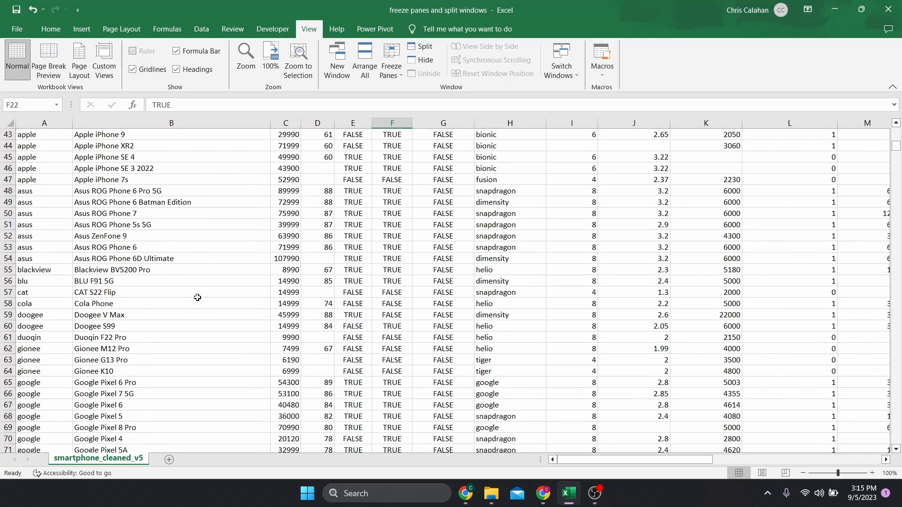
{"action": "scroll", "scroll_direction": "down", "scroll_amount": 3}
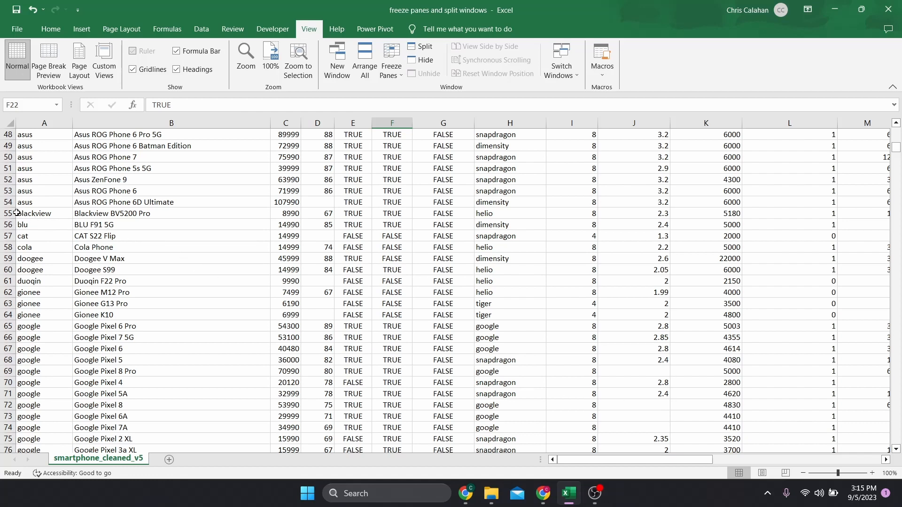
{"action": "left_click", "coordinate": [25, 213]}
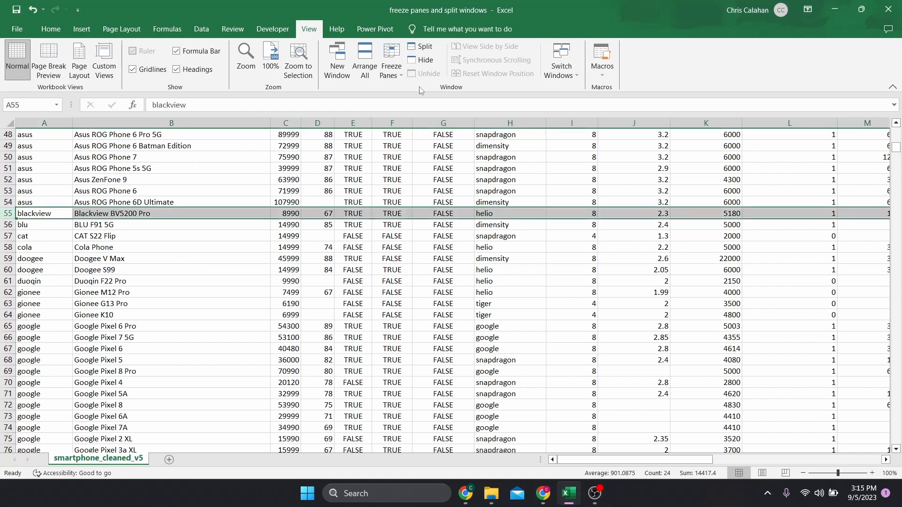
{"action": "left_click", "coordinate": [421, 47]}
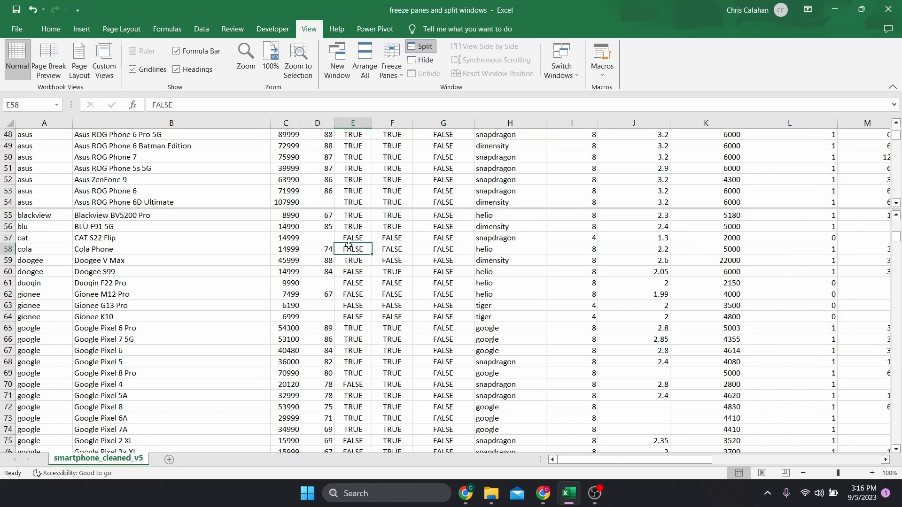
Step: Scroll the lower pane down to the lg and motorola phones to compare with asus above
{"action": "scroll", "scroll_direction": "down", "scroll_amount": 3}
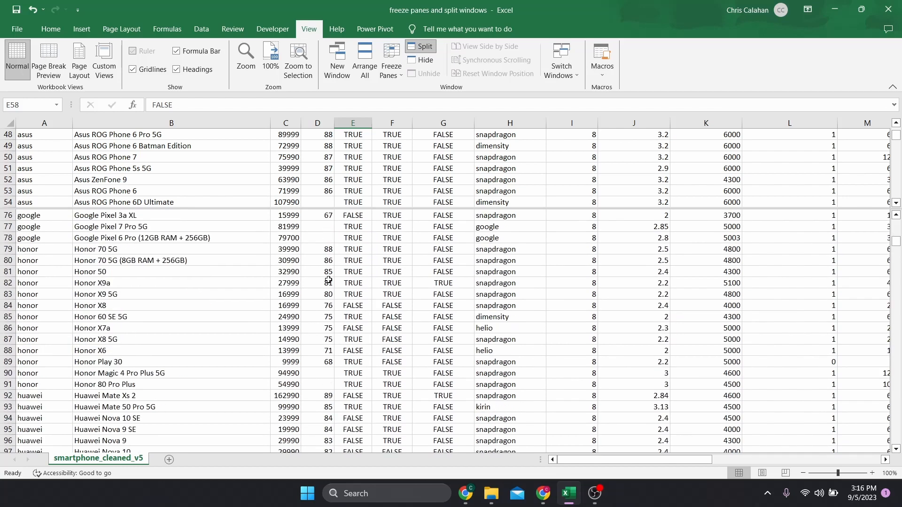
{"action": "scroll", "scroll_direction": "down", "scroll_amount": 3}
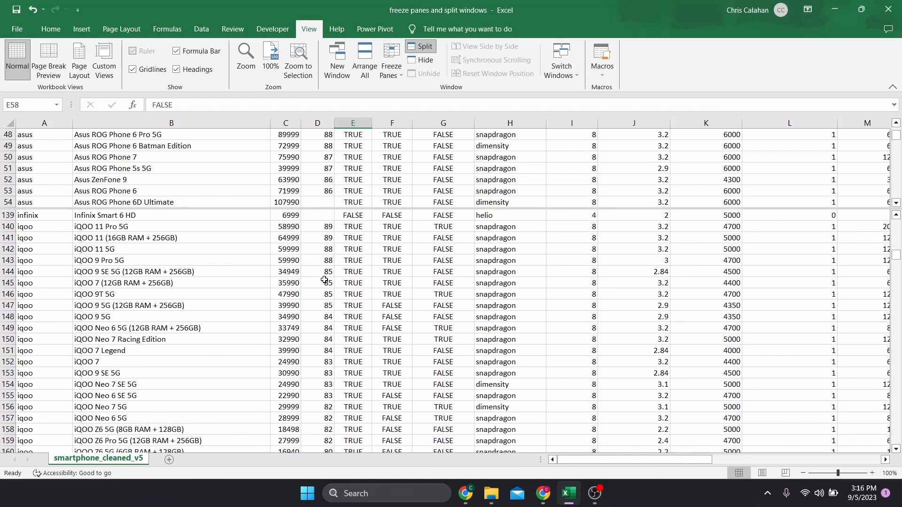
{"action": "scroll", "scroll_direction": "down", "scroll_amount": 3}
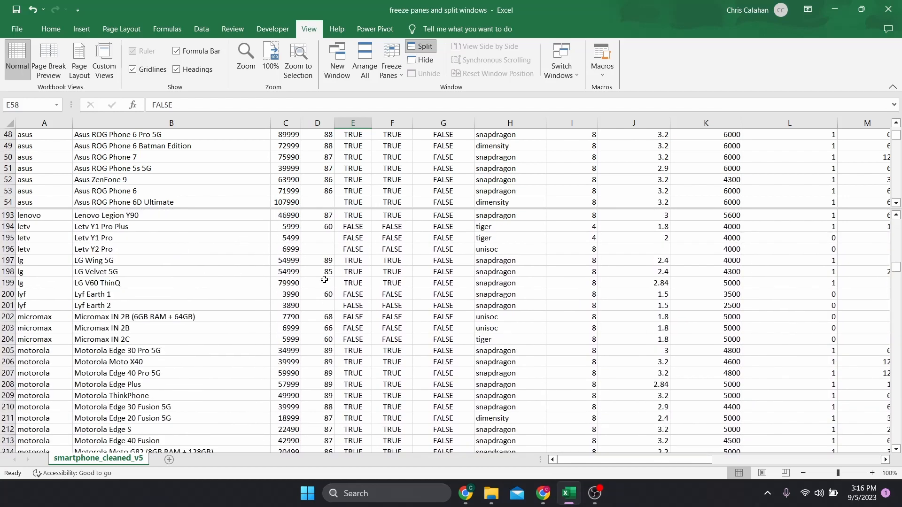
{"action": "scroll", "scroll_direction": "down", "scroll_amount": 3}
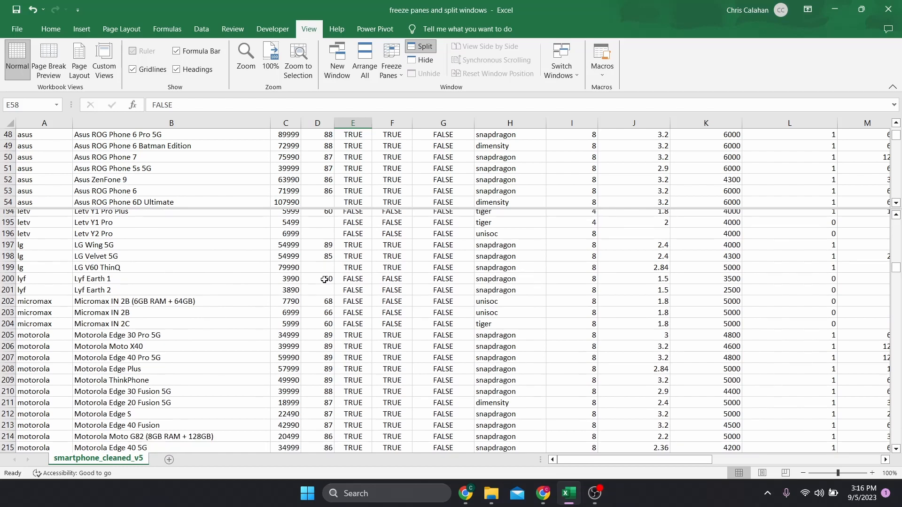
{"action": "scroll", "scroll_direction": "down", "scroll_amount": 3}
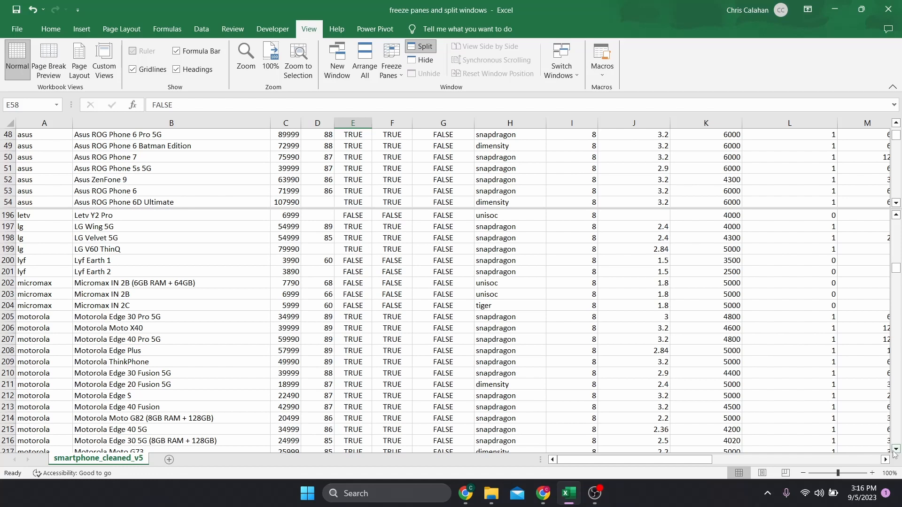
Step: Reposition the split below row 14 and after column G with headers on top, then bring up the Freeze Panes options
{"action": "scroll", "scroll_direction": "down", "scroll_amount": 3}
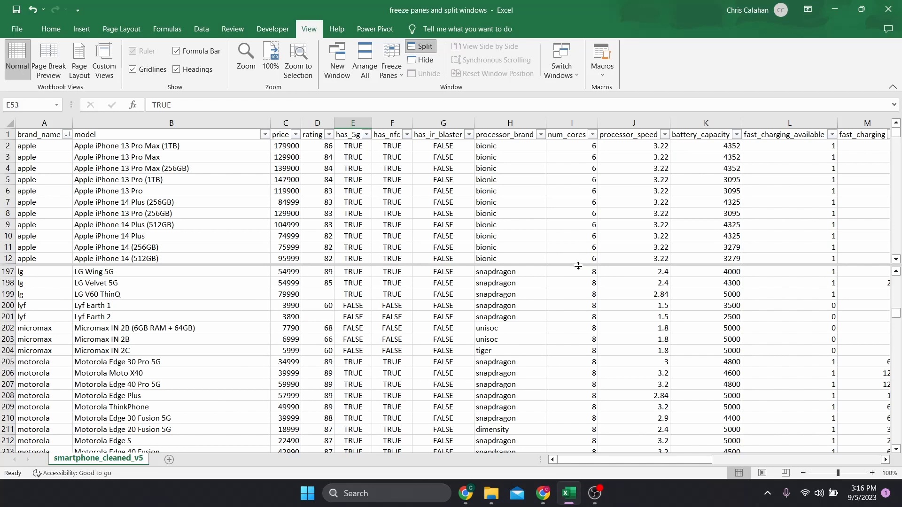
{"action": "scroll", "scroll_direction": "down", "scroll_amount": 3}
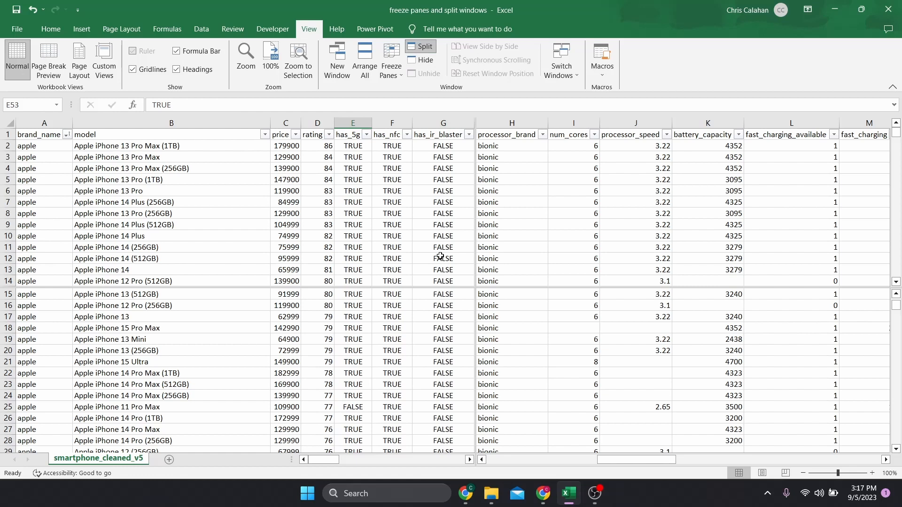
{"action": "left_click", "coordinate": [390, 60]}
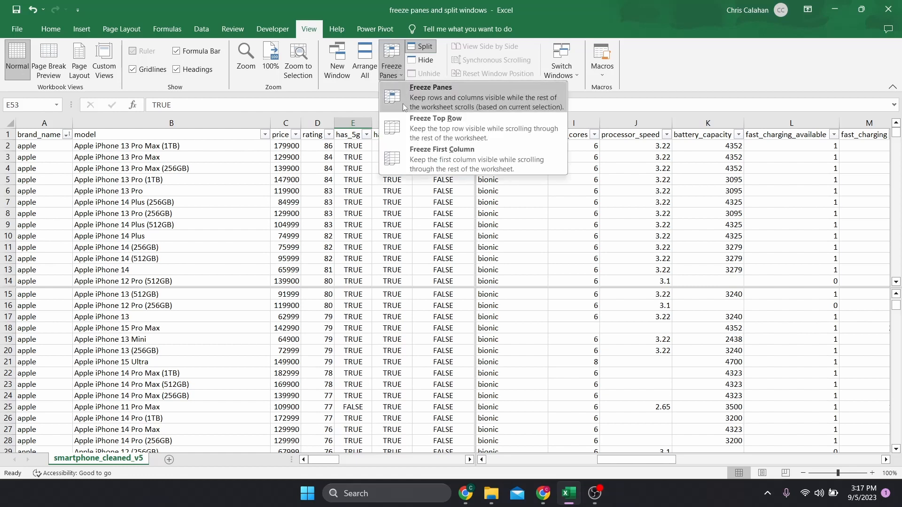